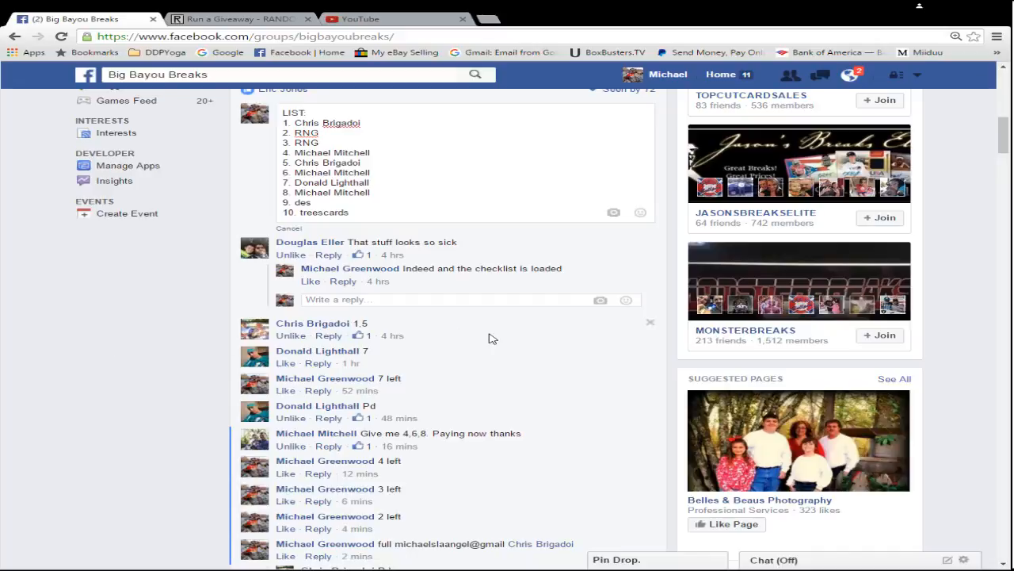
{"action": "mouse_move", "coordinate": [492, 339]}
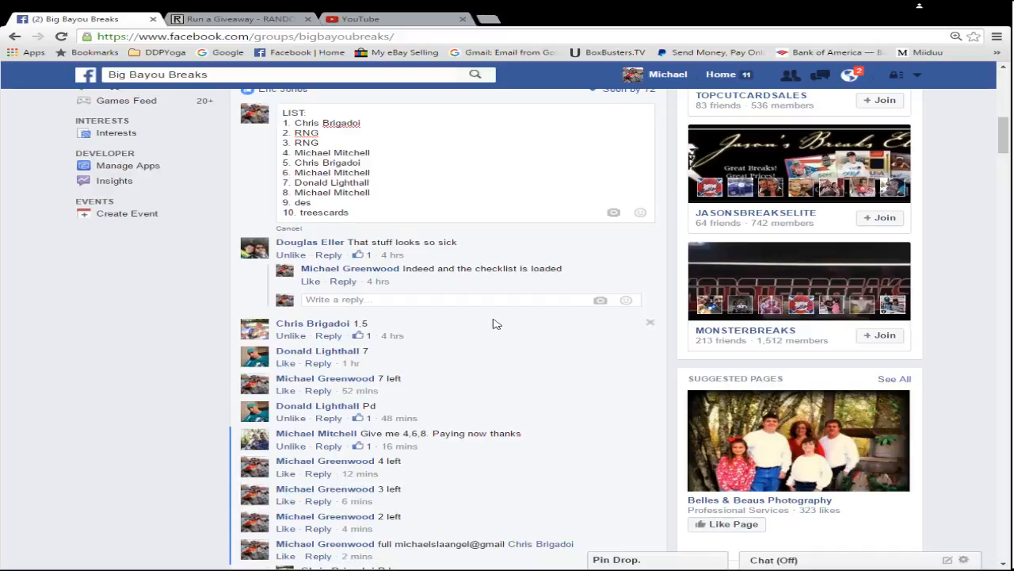
Step: Post a comment reading 'live' under the Facebook giveaway post and return to RANDOM.ORG
{"action": "scroll", "scroll_direction": "up", "scroll_amount": 3}
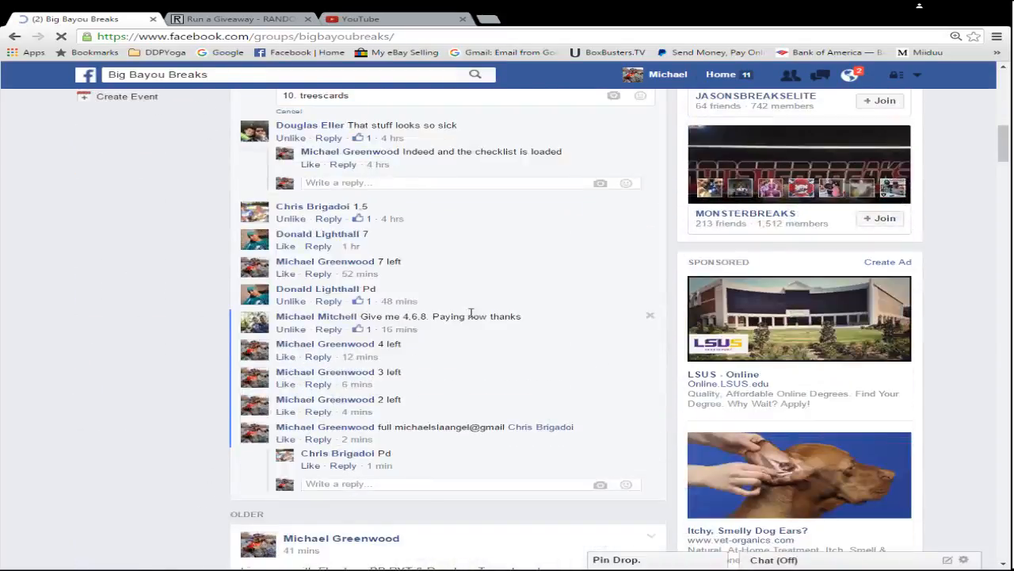
{"action": "scroll", "scroll_direction": "down", "scroll_amount": 3}
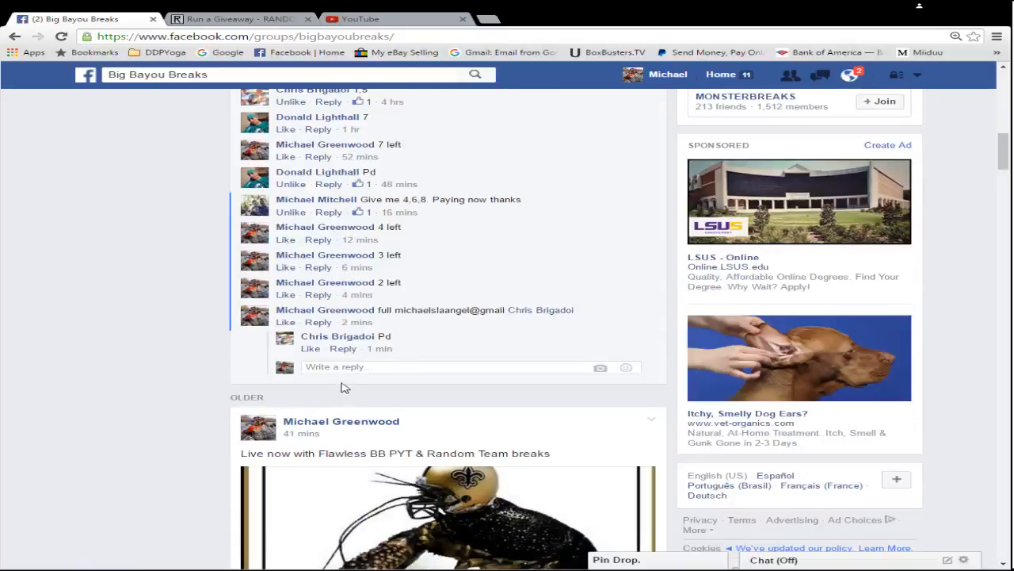
{"action": "scroll", "scroll_direction": "up", "scroll_amount": 3}
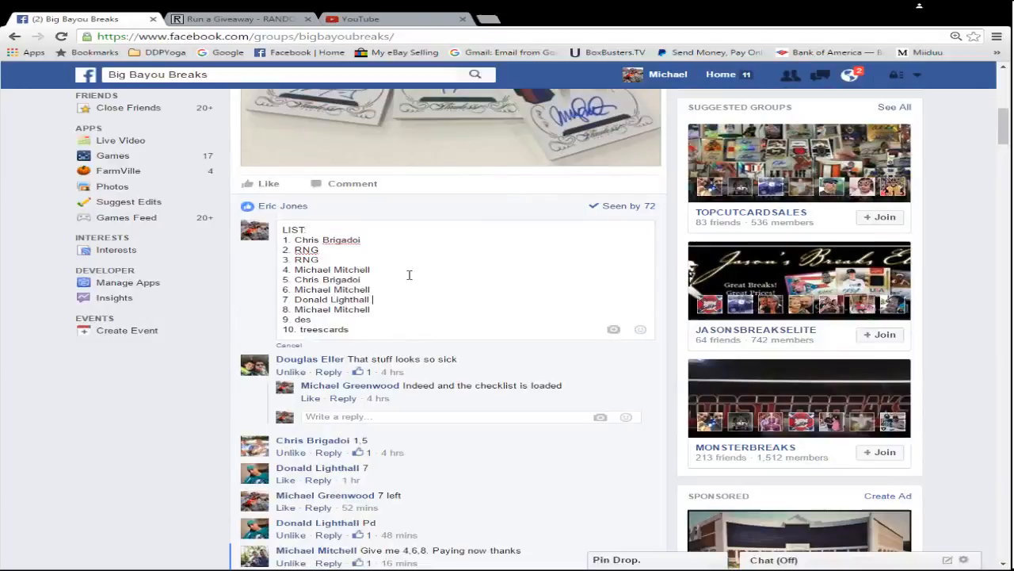
{"action": "scroll", "scroll_direction": "down", "scroll_amount": 3}
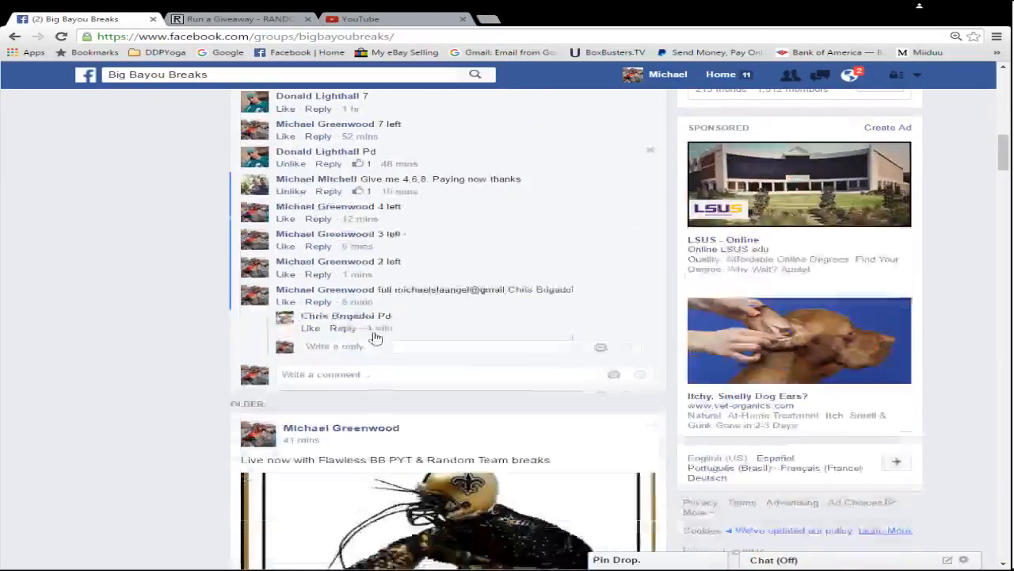
{"action": "scroll", "scroll_direction": "down", "scroll_amount": 3}
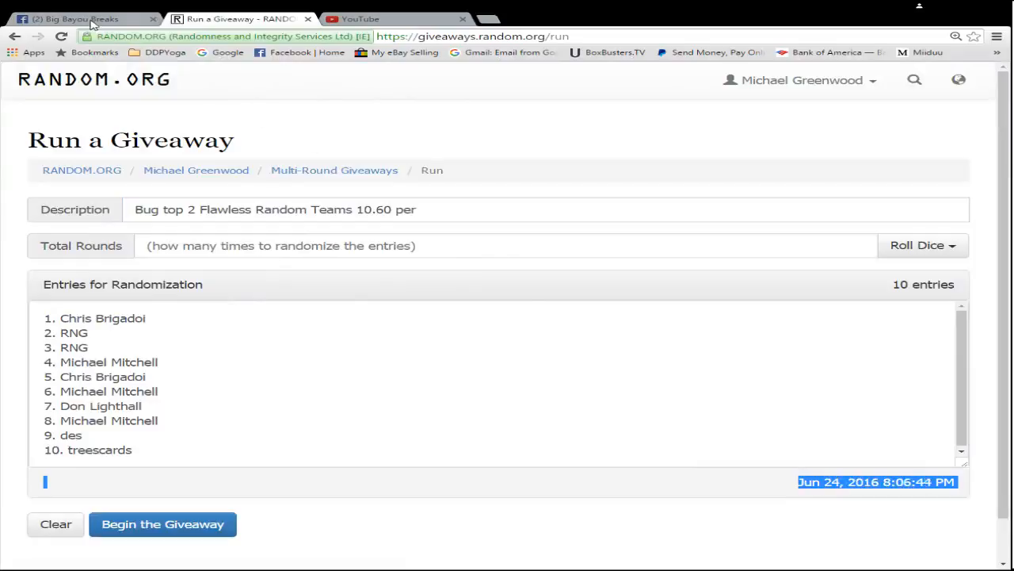
{"action": "left_click", "coordinate": [79, 19]}
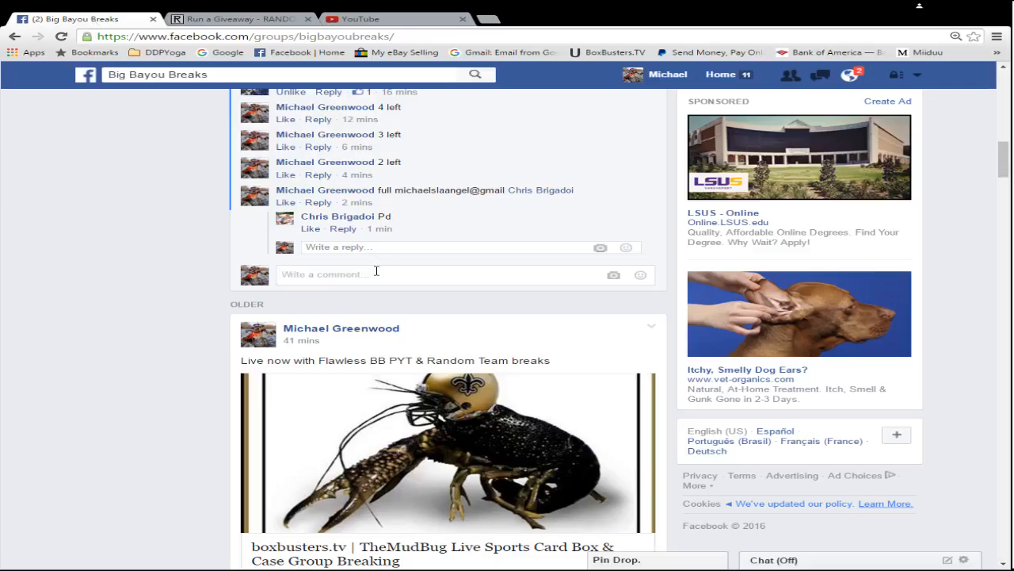
{"action": "type", "text": "live"}
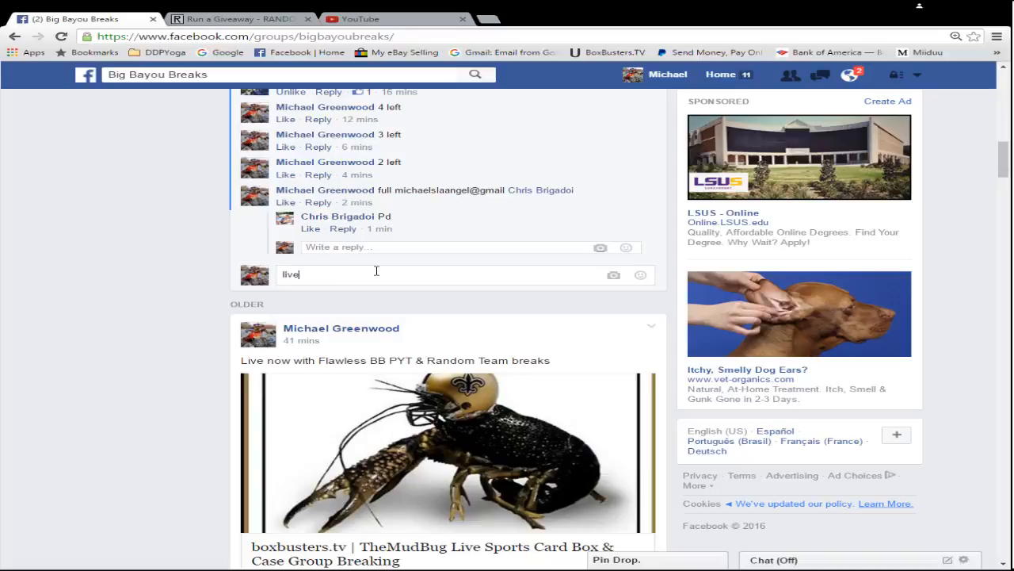
{"action": "key", "text": "Return"}
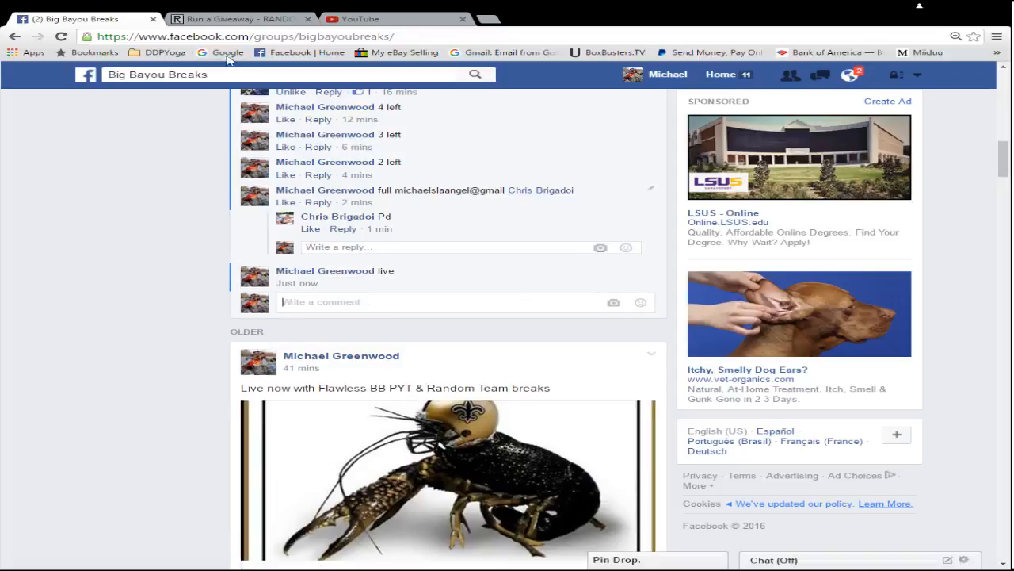
{"action": "left_click", "coordinate": [235, 19]}
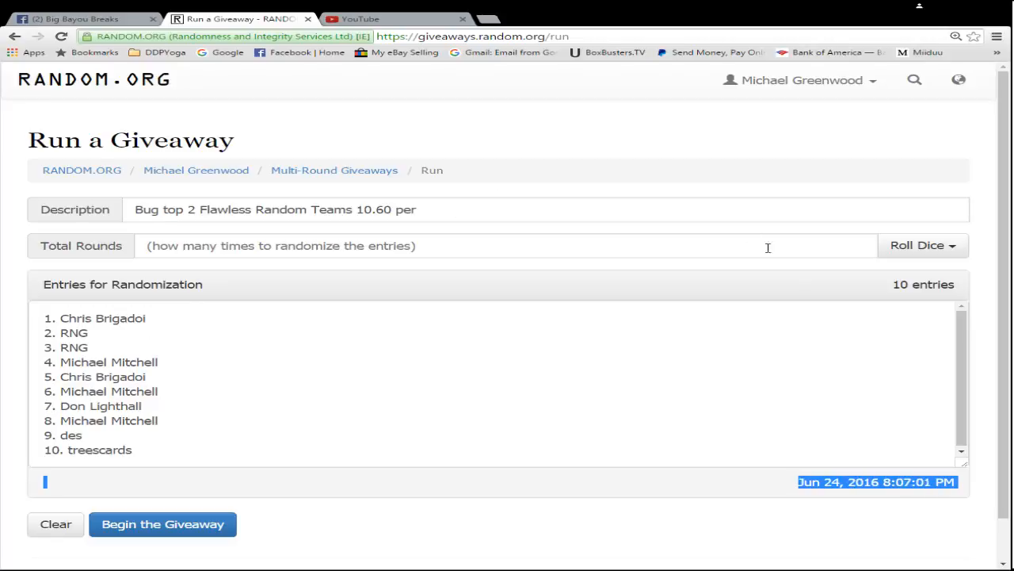
{"action": "mouse_move", "coordinate": [958, 247]}
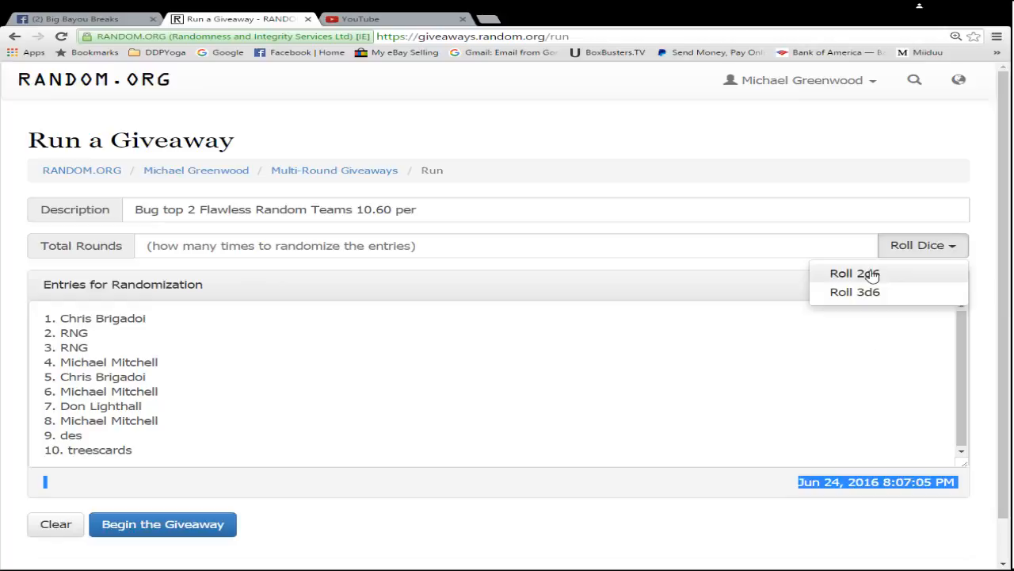
Step: Roll 2d6 to set Total Rounds to 4 and start the giveaway
{"action": "left_click", "coordinate": [855, 273]}
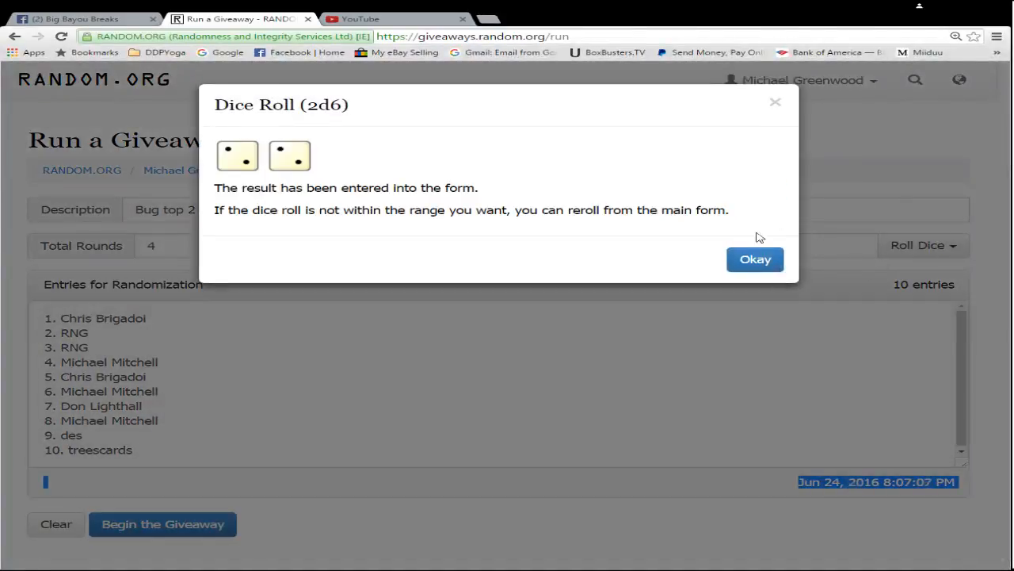
{"action": "left_click", "coordinate": [754, 260]}
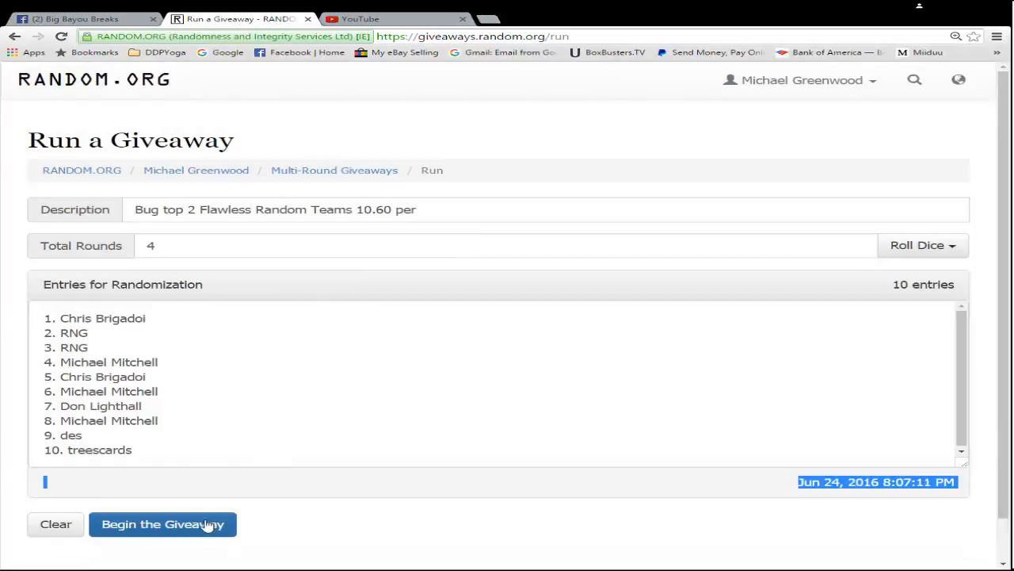
{"action": "left_click", "coordinate": [162, 523]}
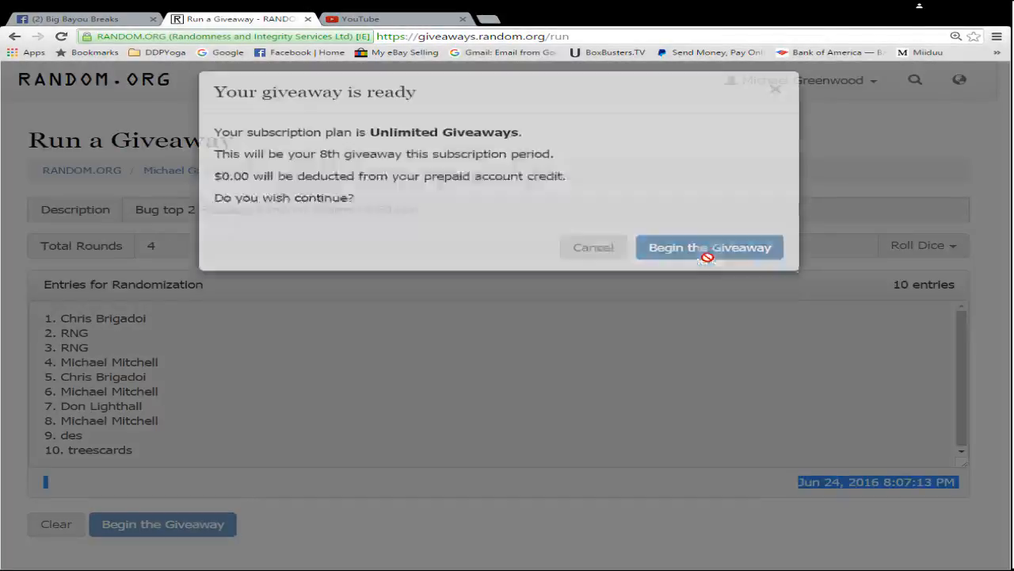
Step: Confirm and run all four randomization rounds until the giveaway shows Completed
{"action": "left_click", "coordinate": [710, 248]}
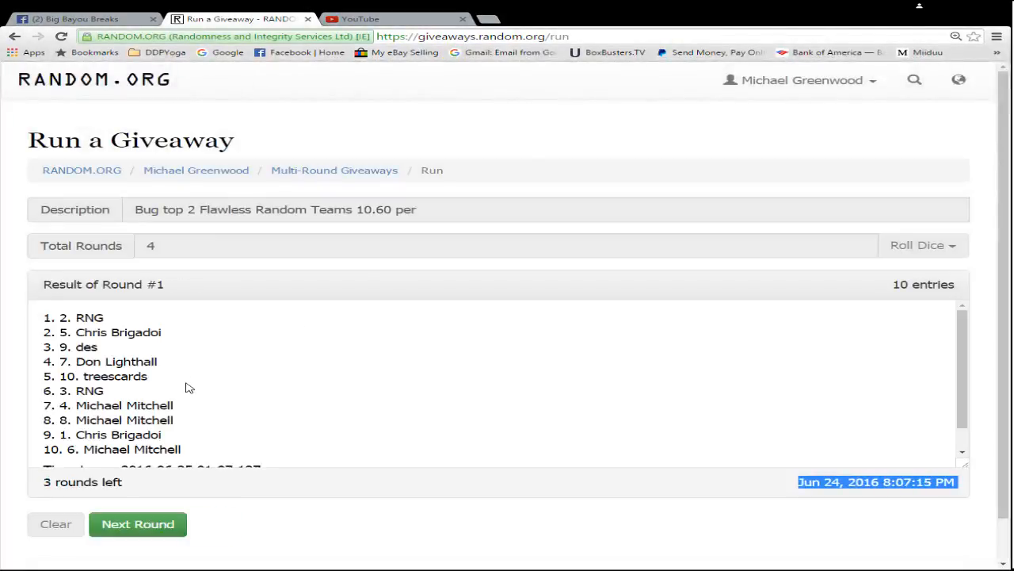
{"action": "left_click", "coordinate": [138, 523]}
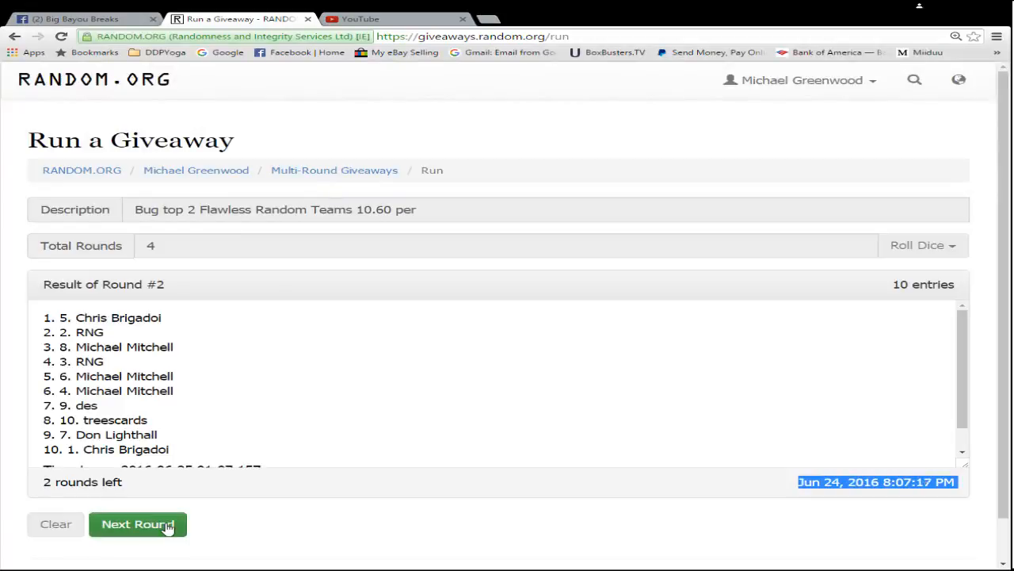
{"action": "left_click", "coordinate": [138, 523]}
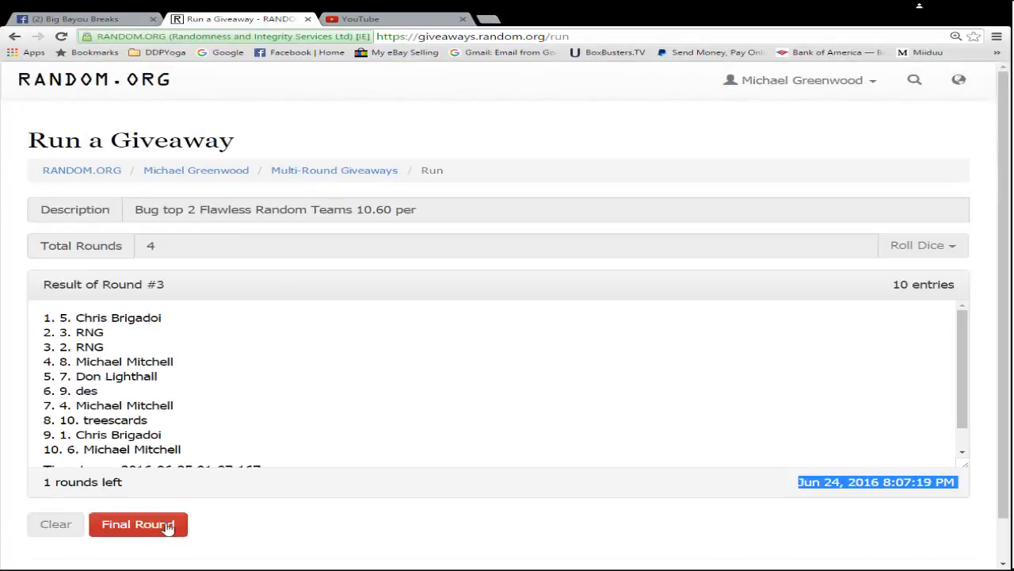
{"action": "left_click", "coordinate": [139, 523]}
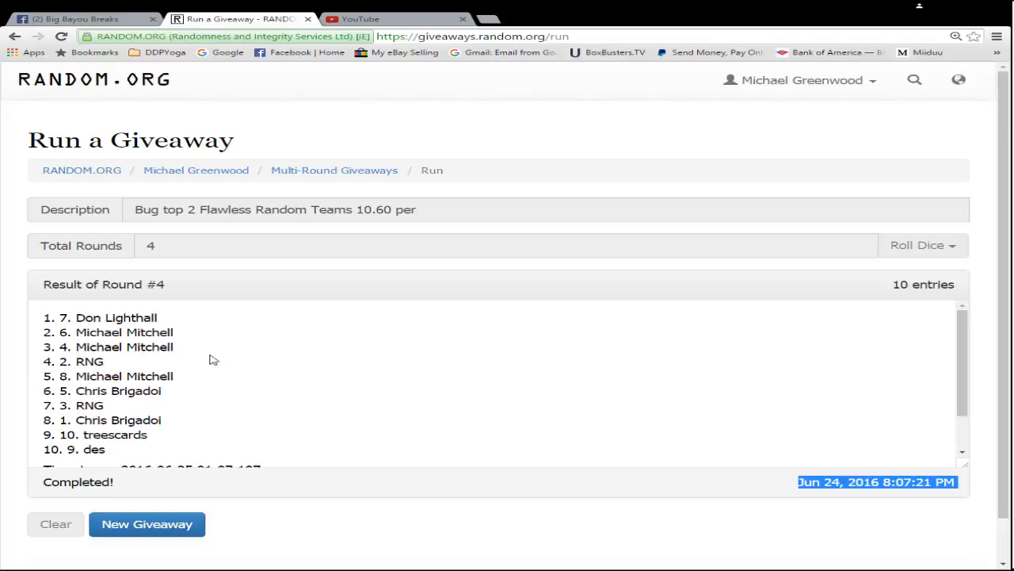
{"action": "left_click_drag", "start_coordinate": [47, 317], "coordinate": [174, 333]}
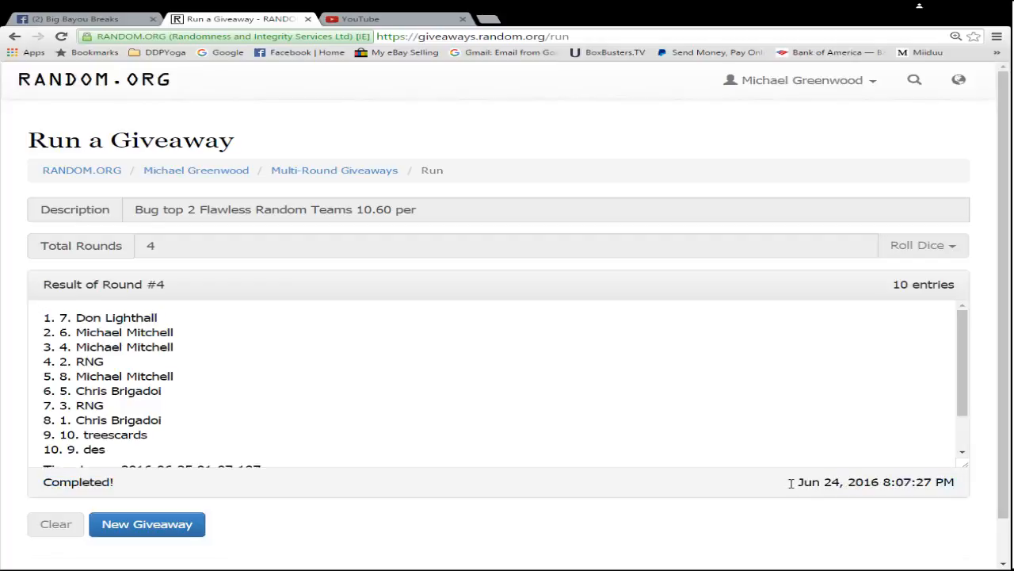
{"action": "mouse_move", "coordinate": [513, 460]}
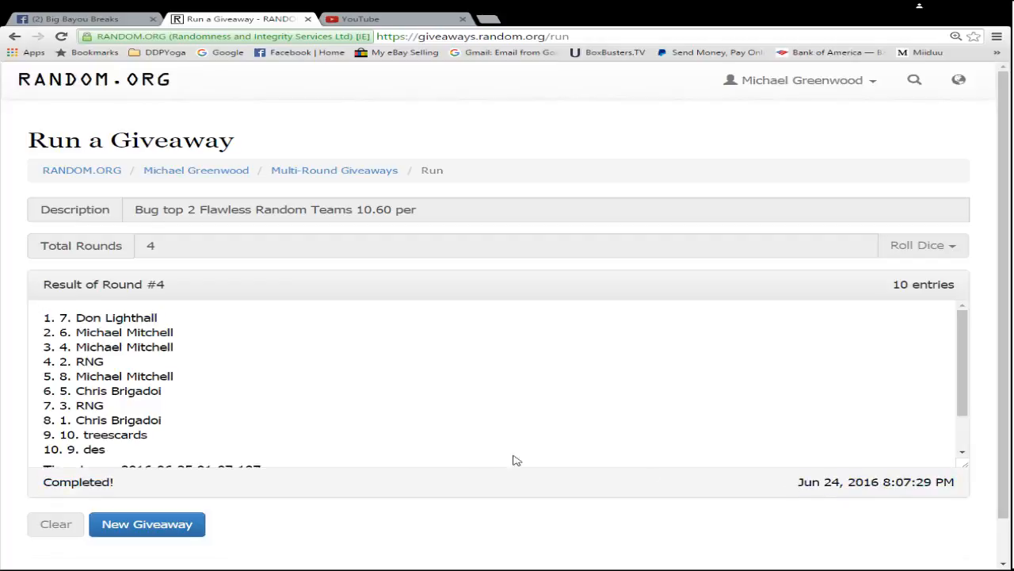